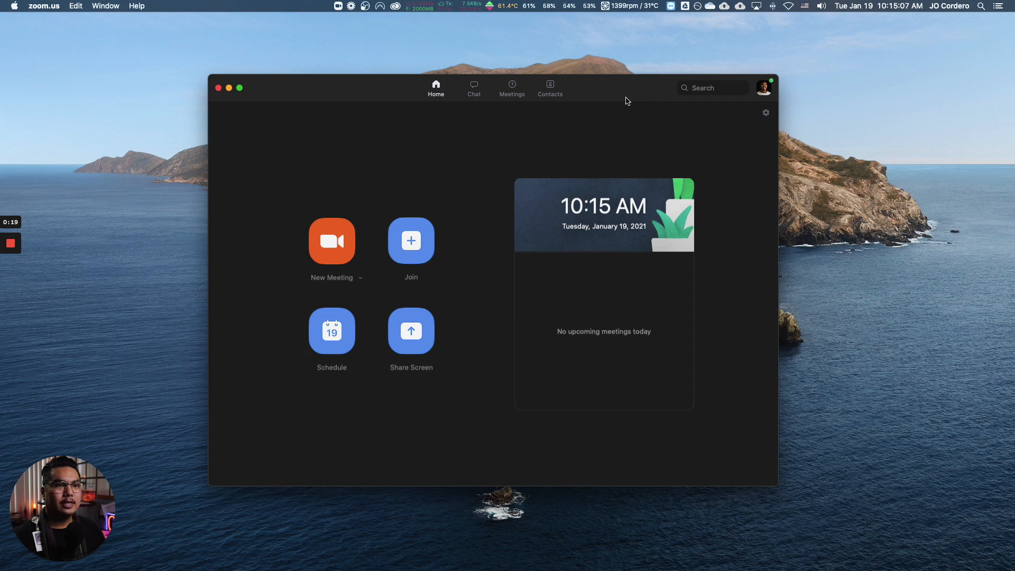
{"action": "mouse_move", "coordinate": [729, 119]}
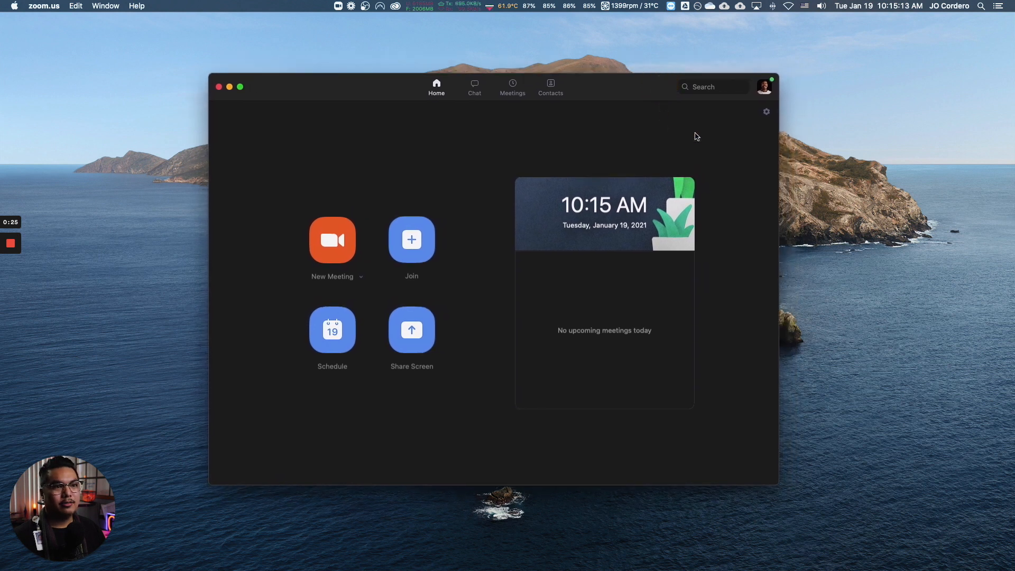
{"action": "mouse_move", "coordinate": [766, 112]}
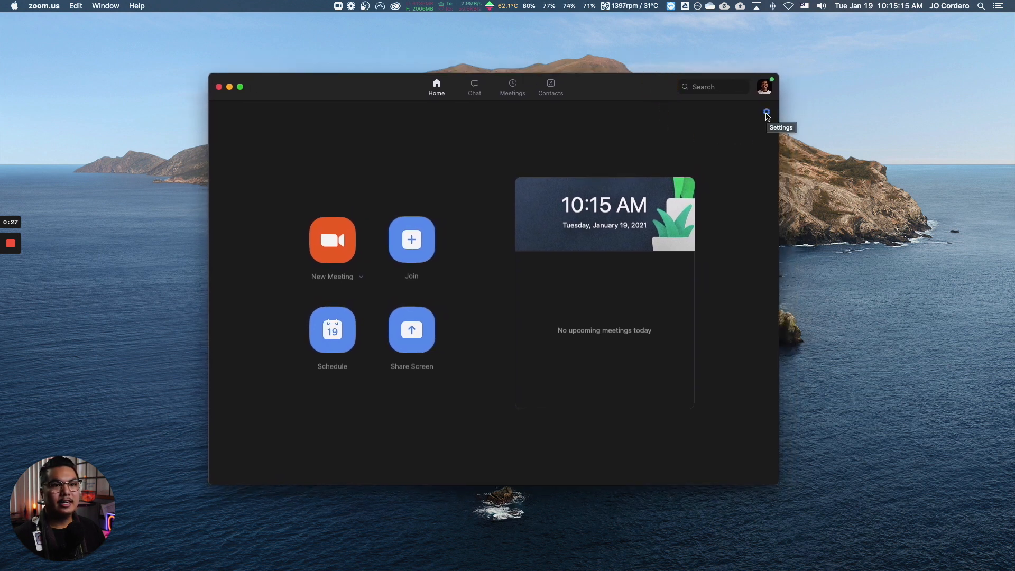
Step: Open Zoom Settings and show the Recording preferences with local location and cloud storage
{"action": "left_click", "coordinate": [766, 111]}
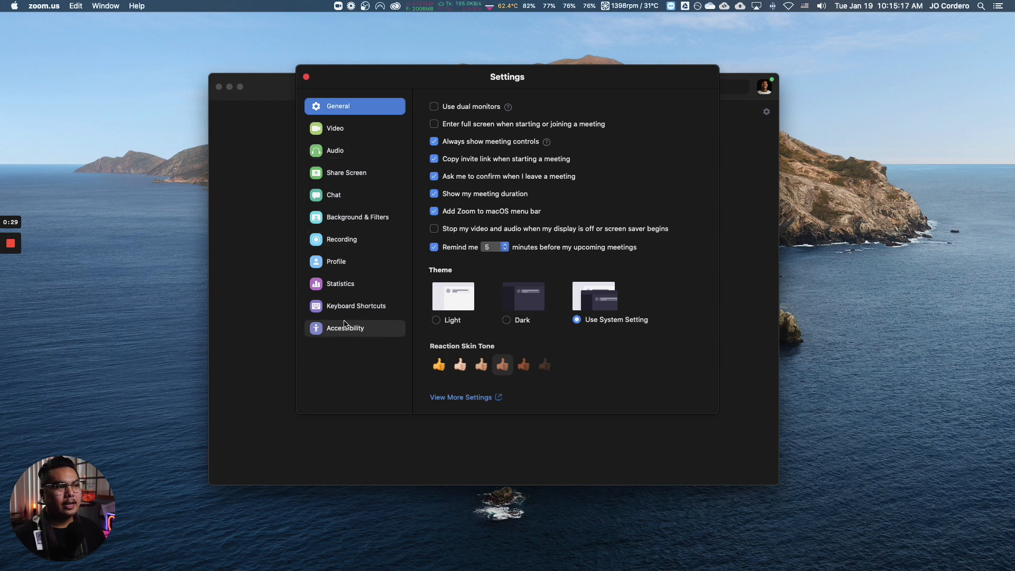
{"action": "left_click", "coordinate": [342, 239]}
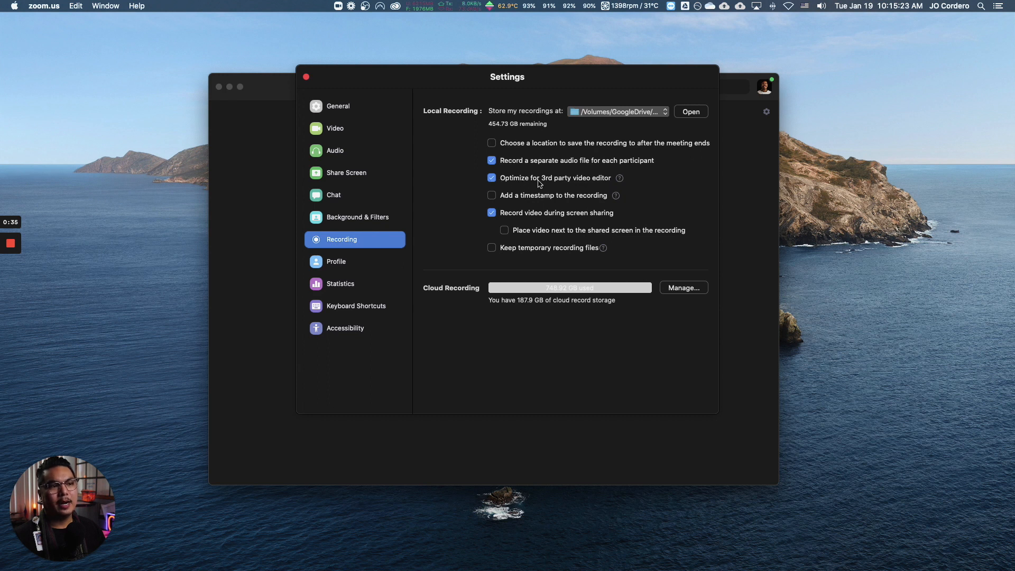
{"action": "mouse_move", "coordinate": [463, 179]}
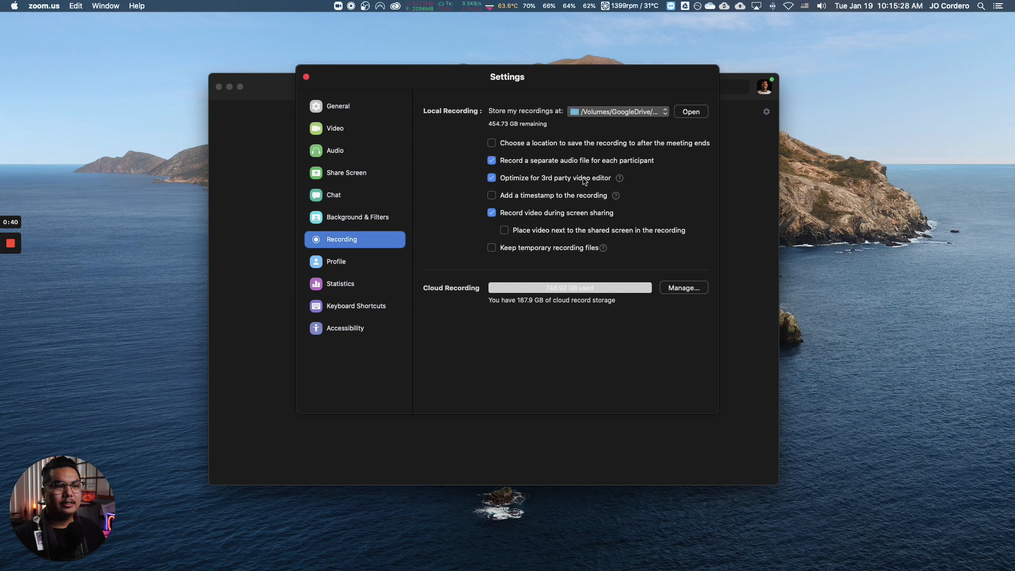
{"action": "mouse_move", "coordinate": [619, 179]}
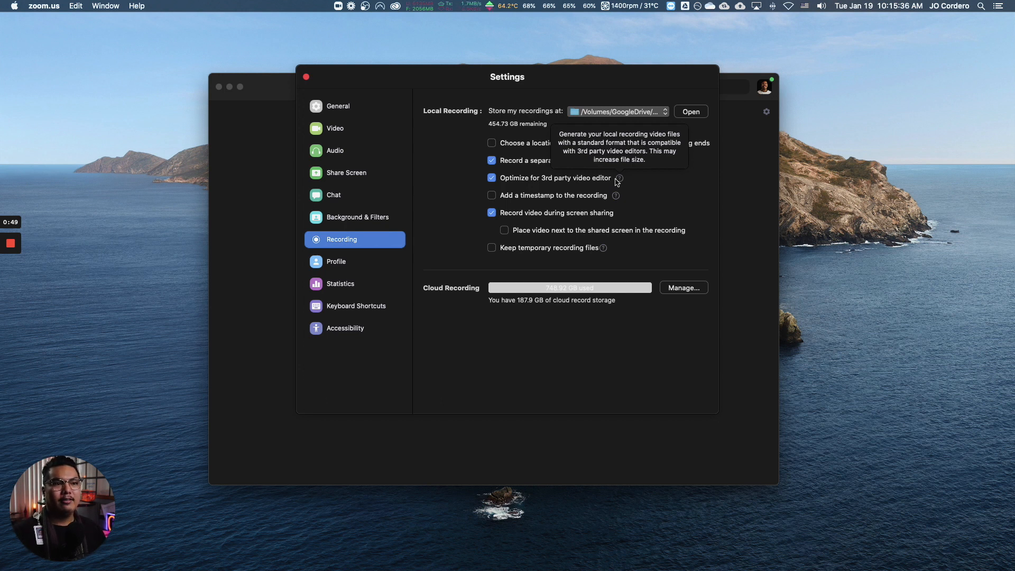
{"action": "mouse_move", "coordinate": [565, 180]}
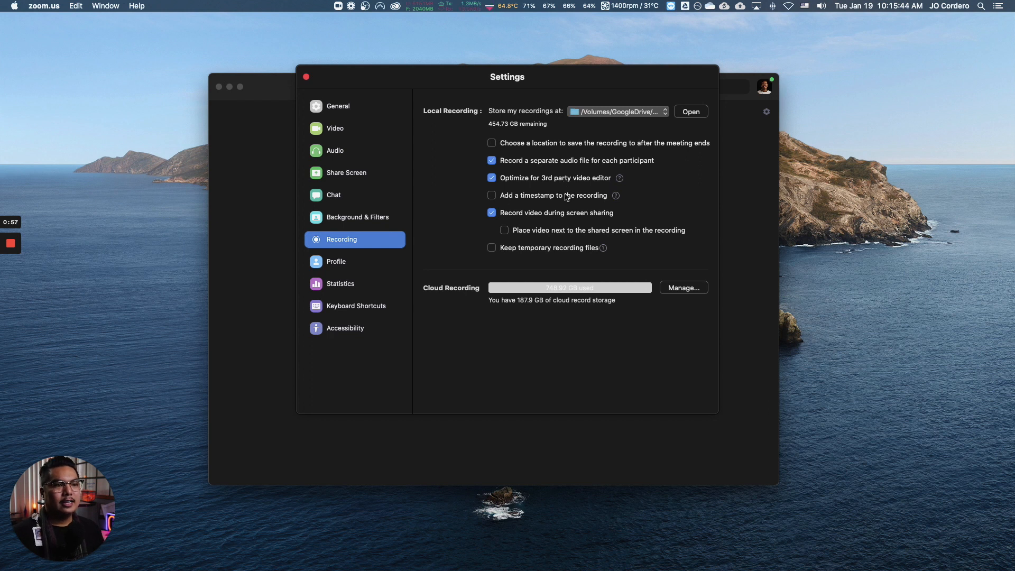
{"action": "mouse_move", "coordinate": [570, 186]}
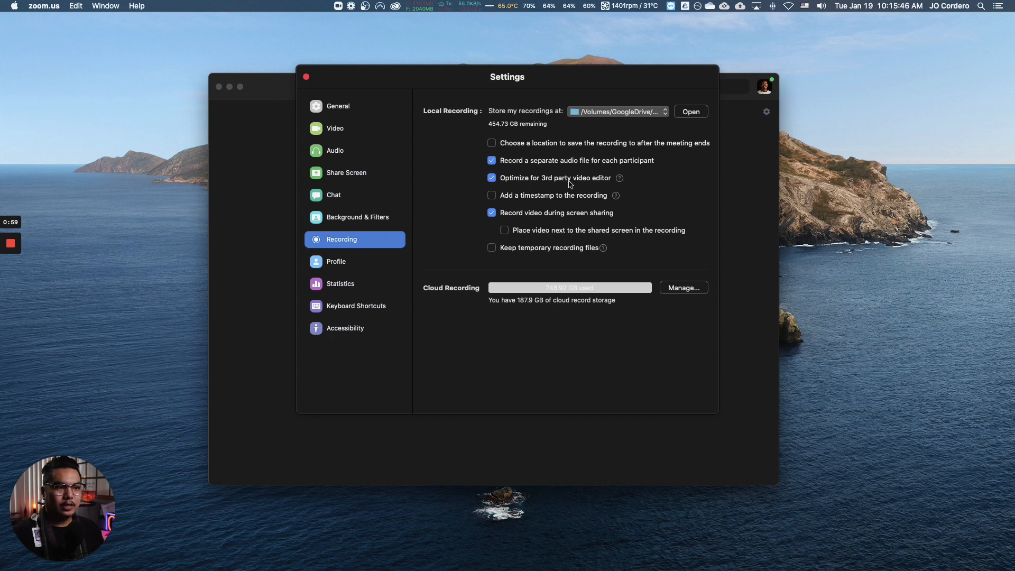